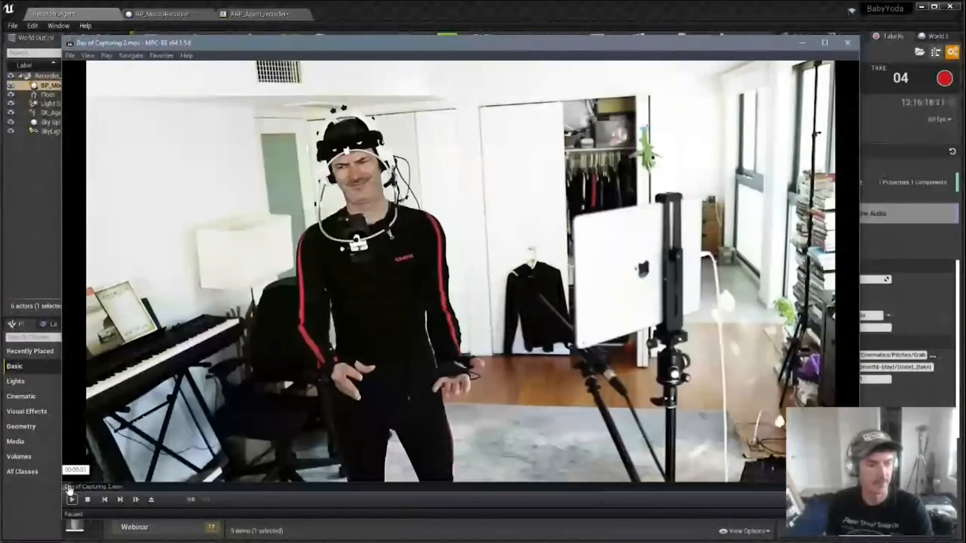
Play the 'Day of Capturing 2' reference footage in MPC-BE.
left_click(71, 500)
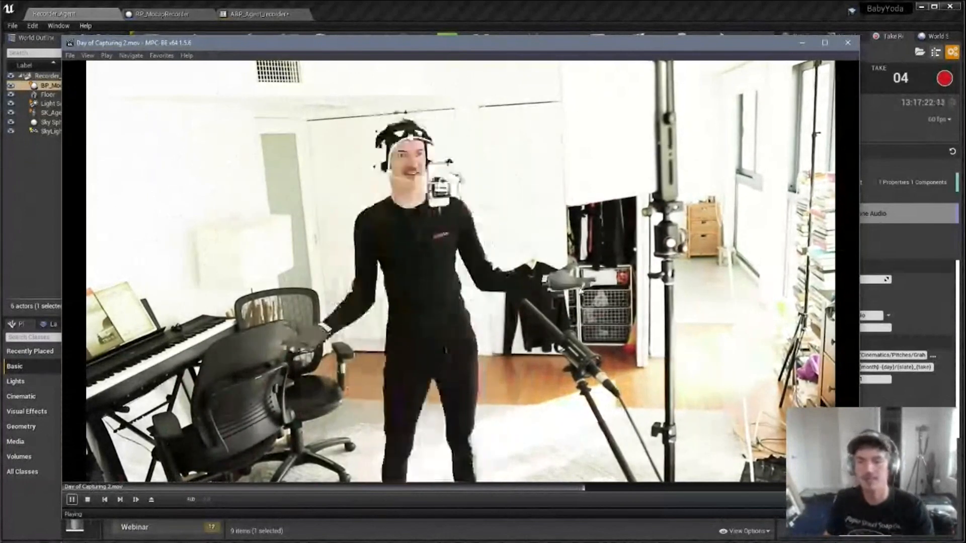
Close MPC-BE, show the Webinar collection, and select LS_TC_HERO_ACTION.
left_click(71, 500)
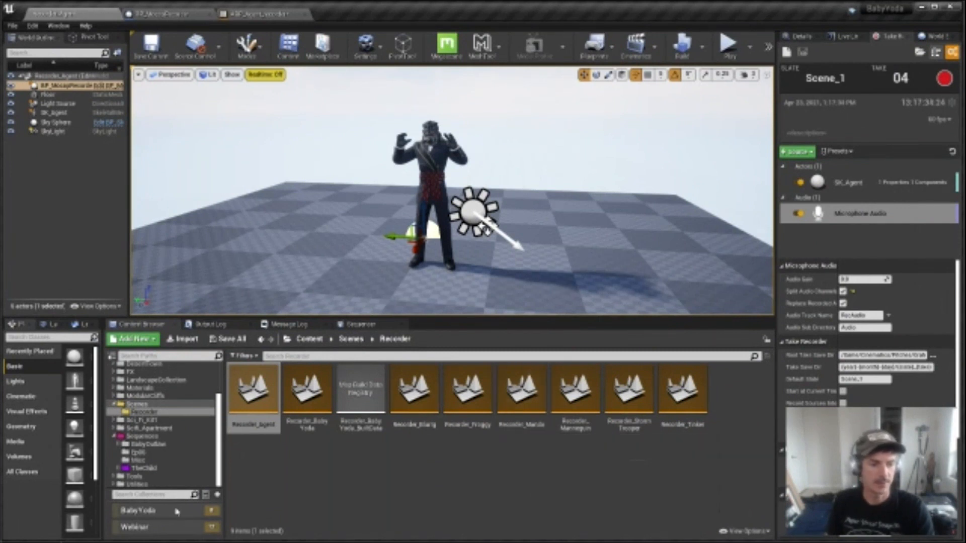
left_click(137, 527)
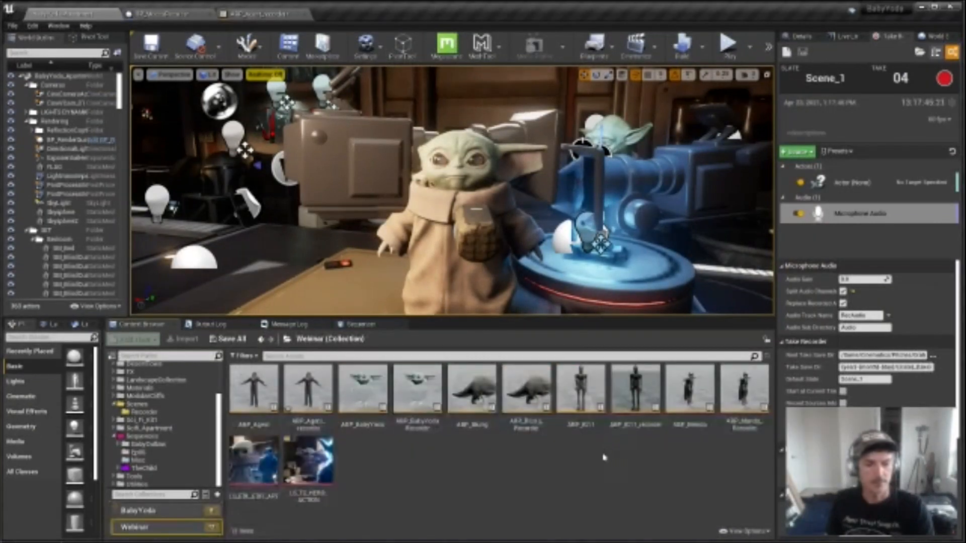
left_click(307, 462)
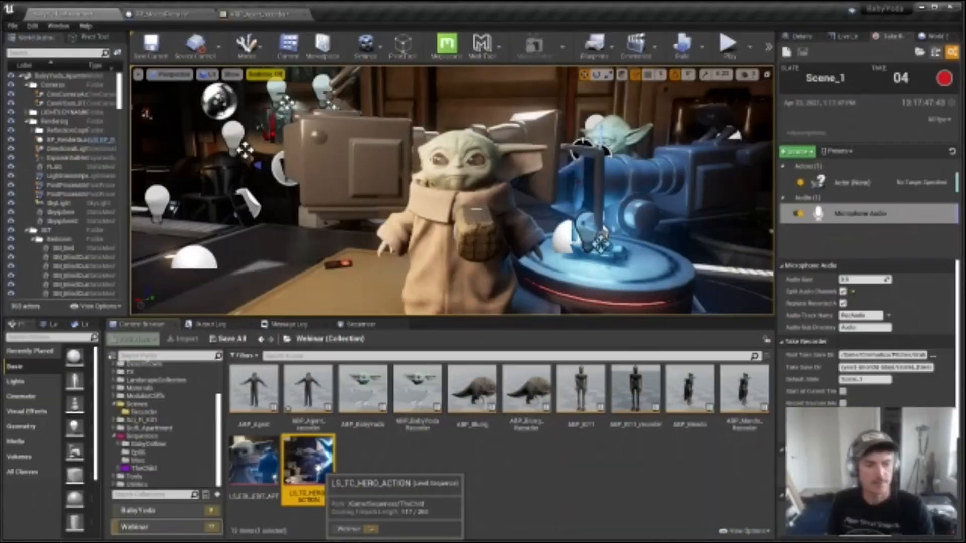
double_click(302, 465)
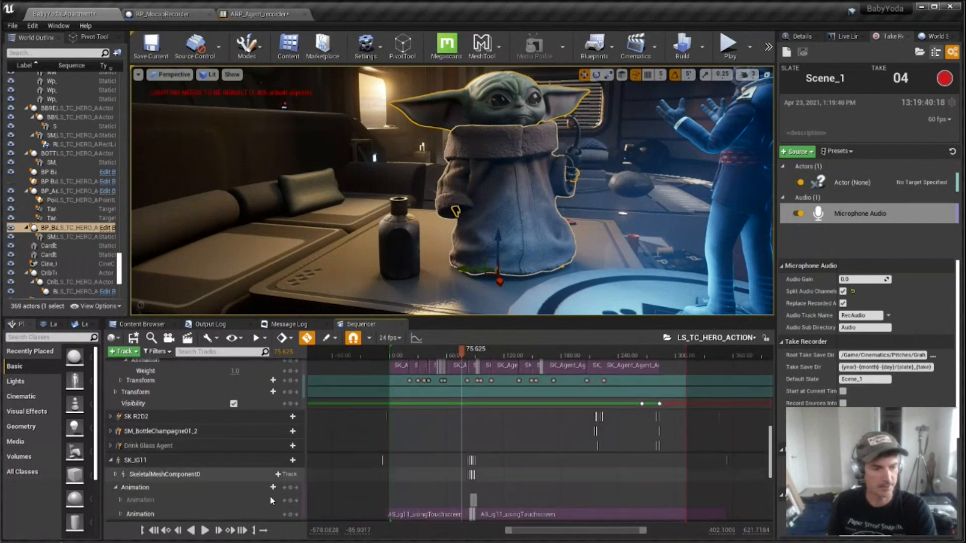
Expand the SK_IG11 track to reveal its Animation sub-tracks.
left_click(136, 460)
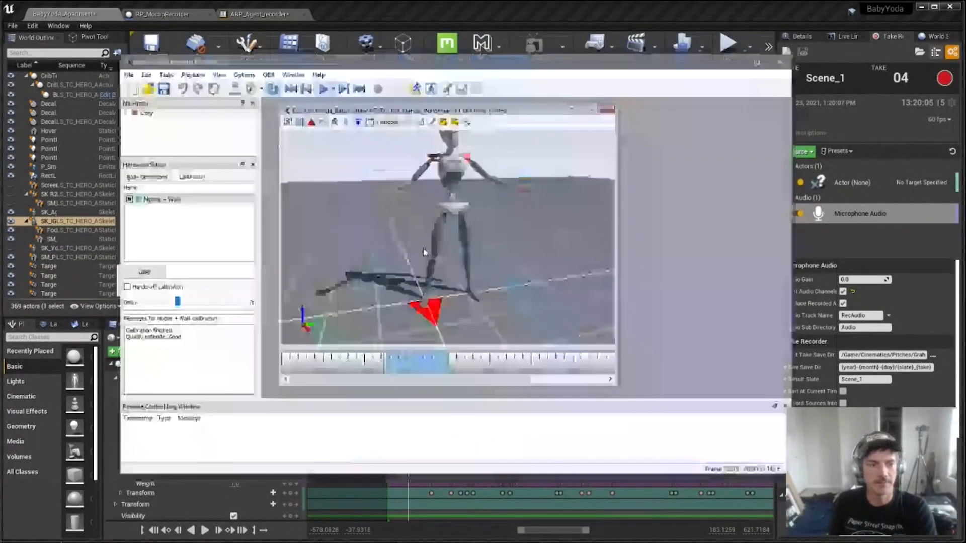
View the recorded body capture skeleton in Xsens MVN Analyze's 3D viewport.
left_click(167, 74)
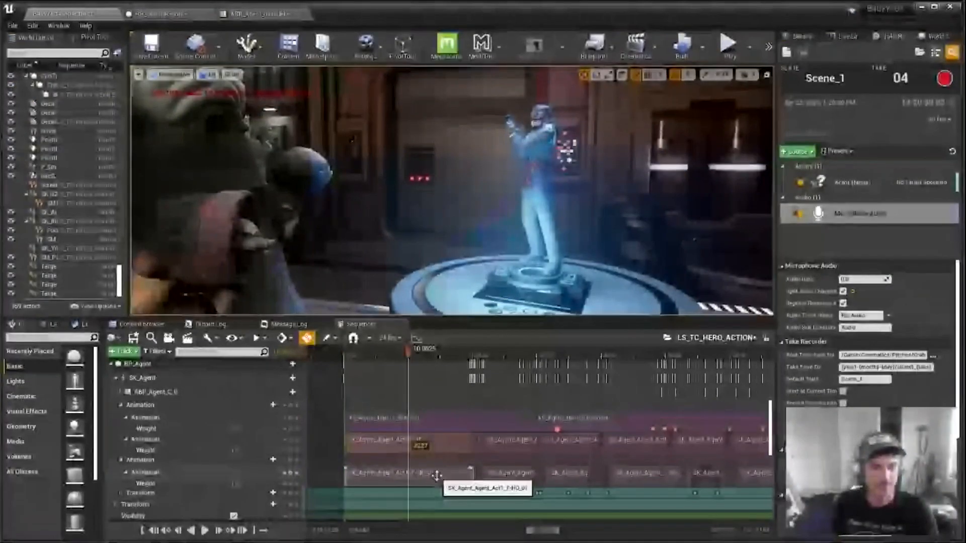
Open the agent animation clip's options and scrub through its body animation.
right_click(409, 473)
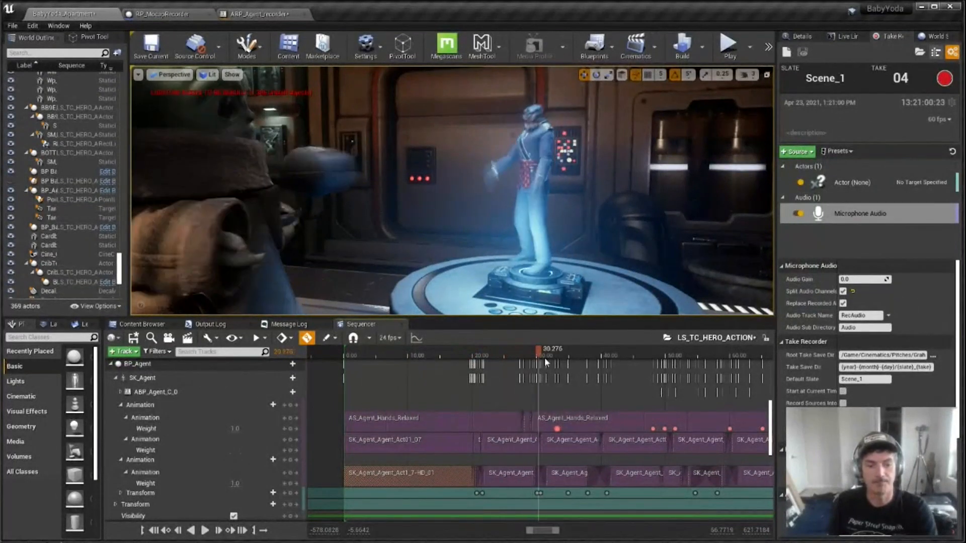
left_click_drag(544, 361, 650, 362)
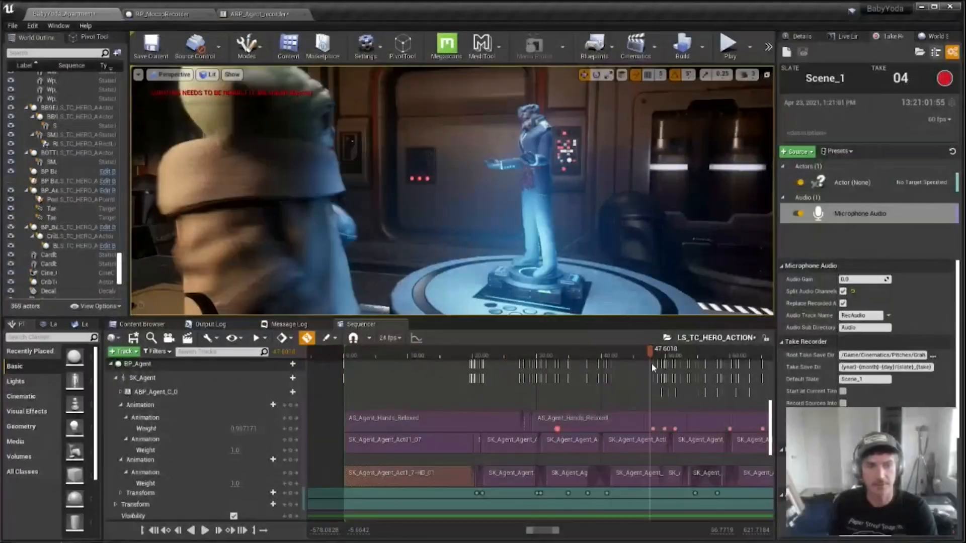
left_click_drag(652, 365, 631, 365)
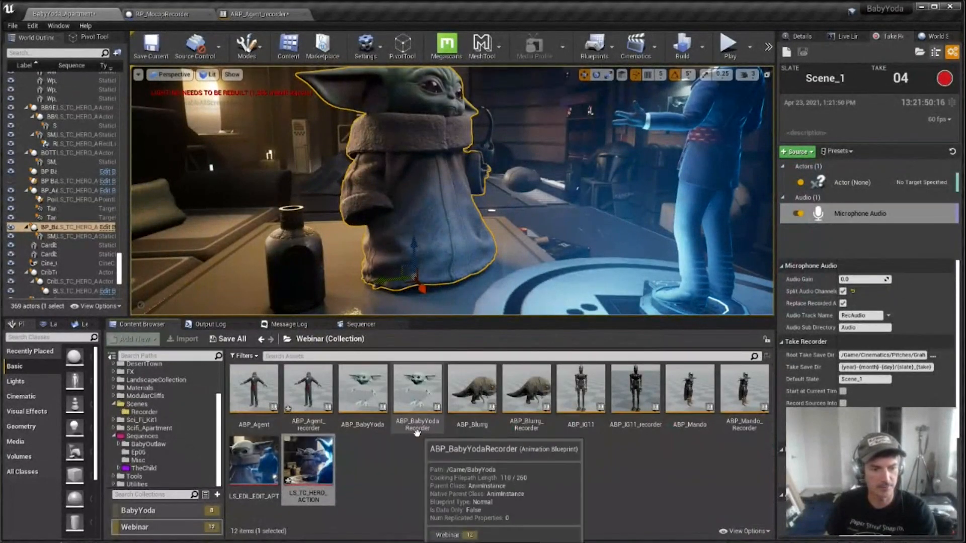
Open ABP_BabyYoda in the Animation Blueprint editor from the Content Browser.
left_click(362, 388)
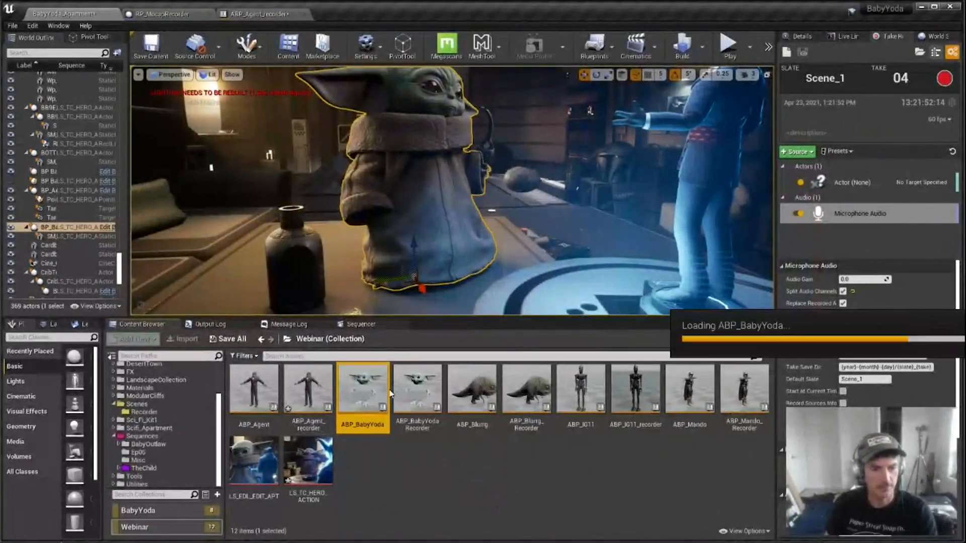
double_click(362, 388)
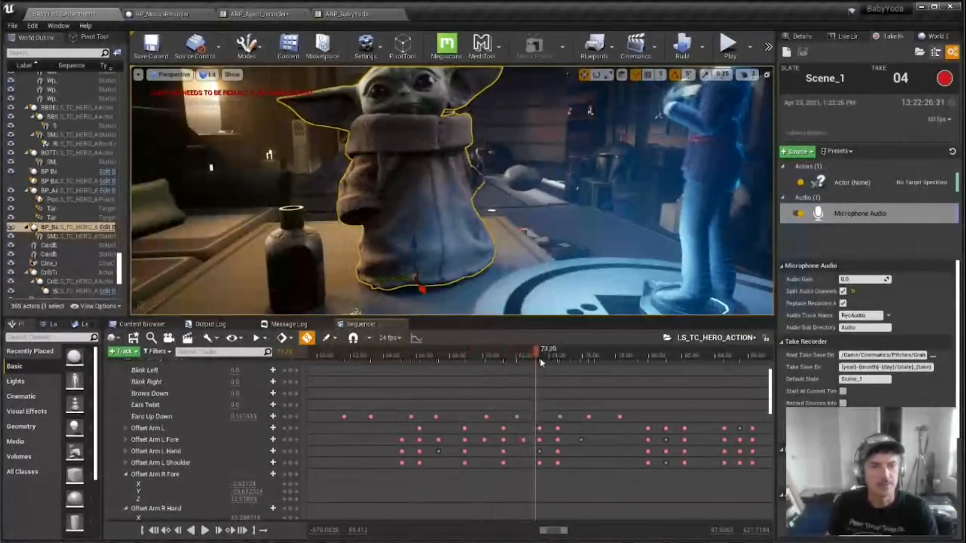
left_click_drag(539, 362, 658, 362)
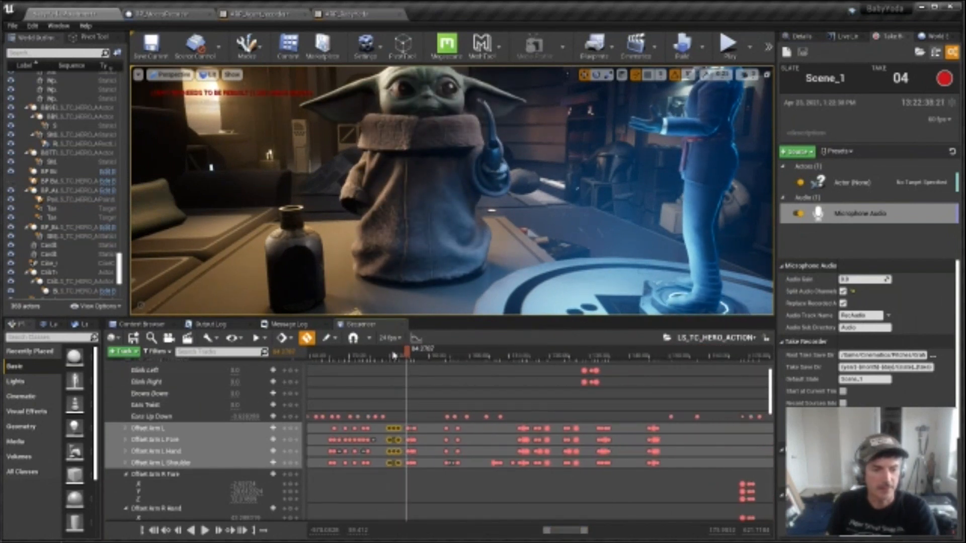
left_click_drag(406, 349, 526, 349)
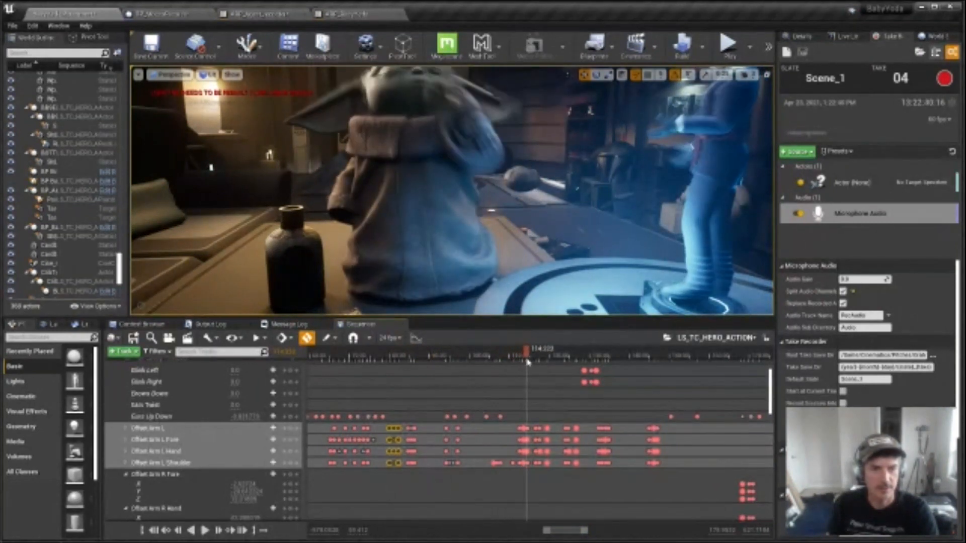